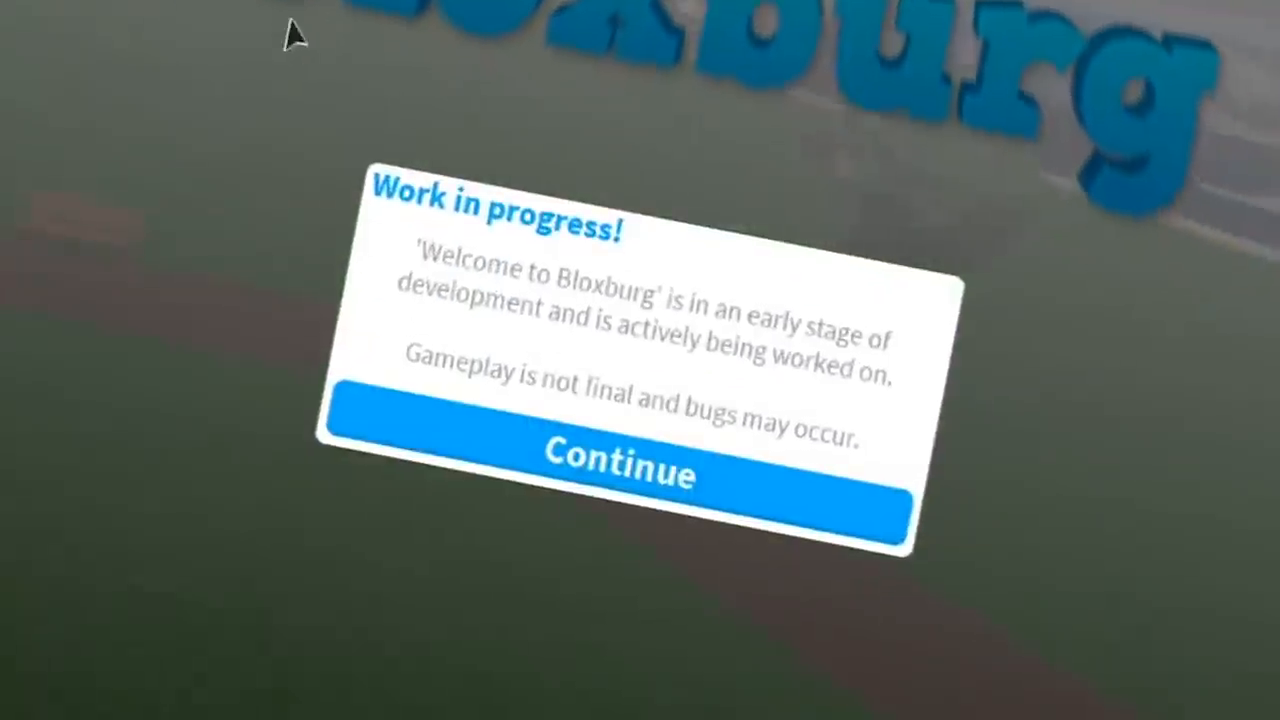
Step: Dismiss the Work in progress popup by choosing Continue
{"action": "left_click", "coordinate": [620, 476]}
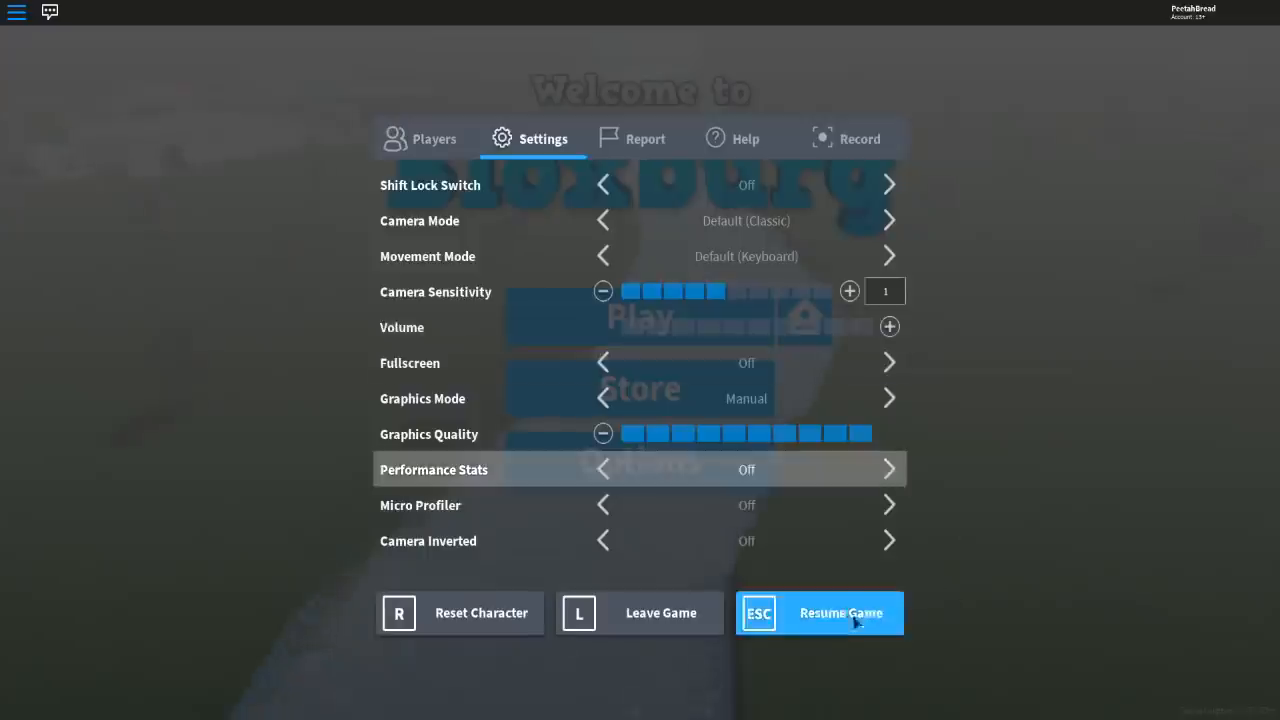
{"action": "left_click", "coordinate": [820, 612]}
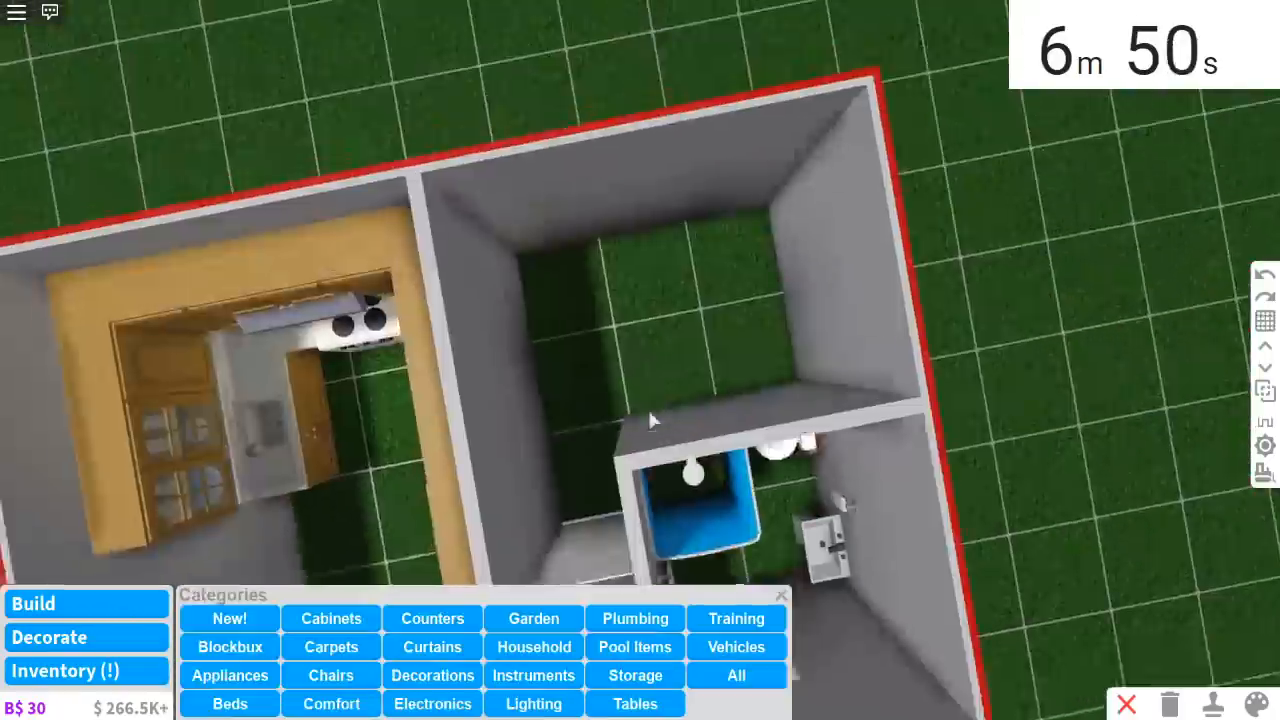
Step: Bring up the Plumbing furniture category to furnish the small bathroom
{"action": "left_click", "coordinate": [228, 704]}
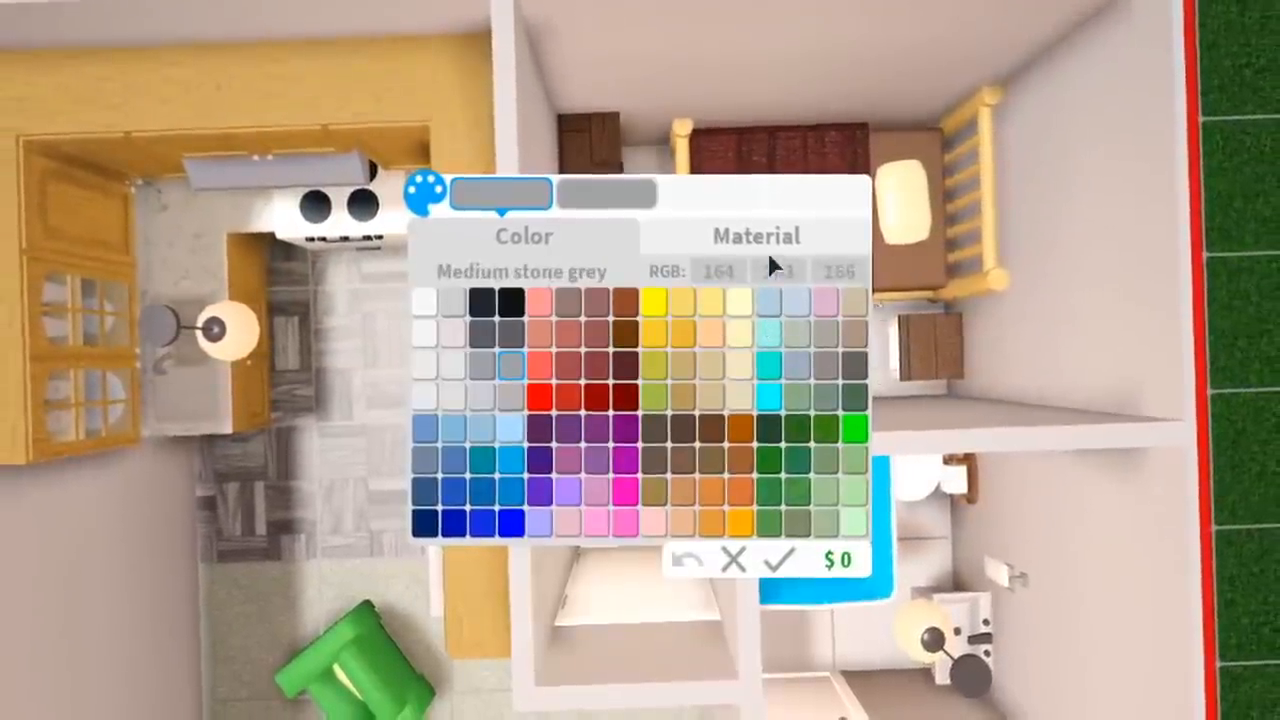
Step: Exit Build Mode and return the character to the street
{"action": "left_click", "coordinate": [756, 236]}
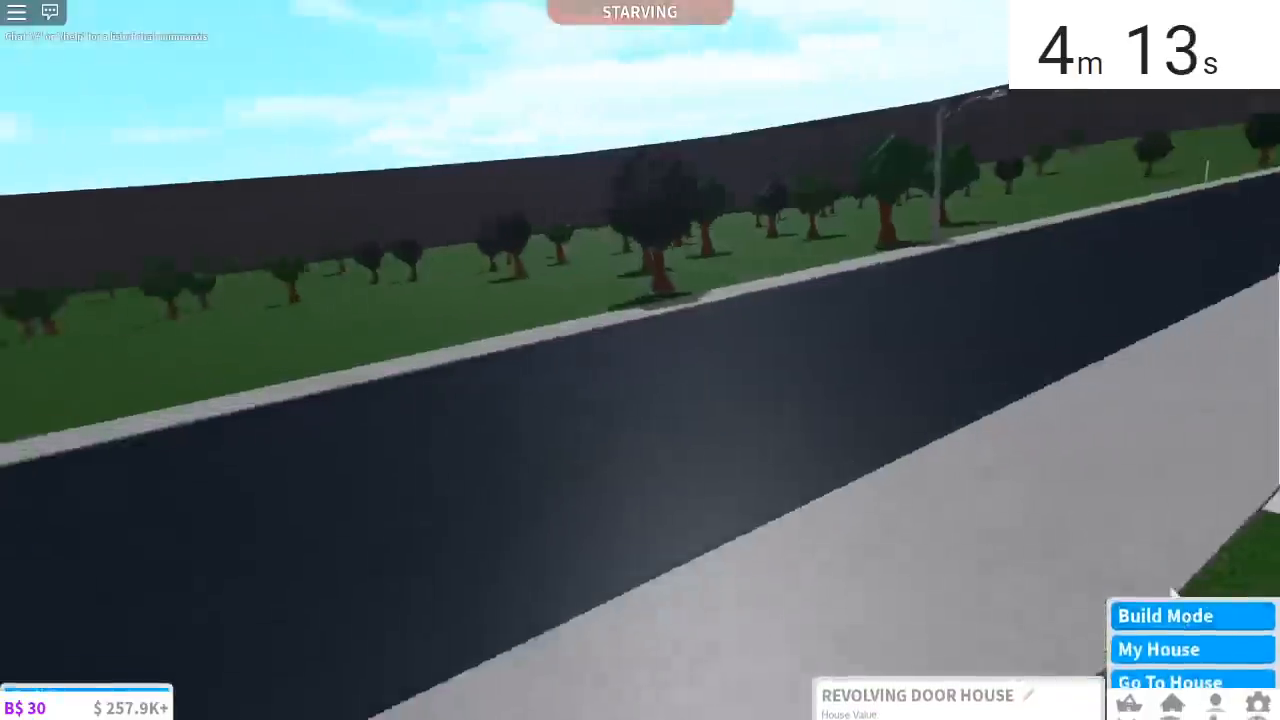
Step: Re-enter Build Mode and paint the house's exterior walls red
{"action": "left_click", "coordinate": [1164, 616]}
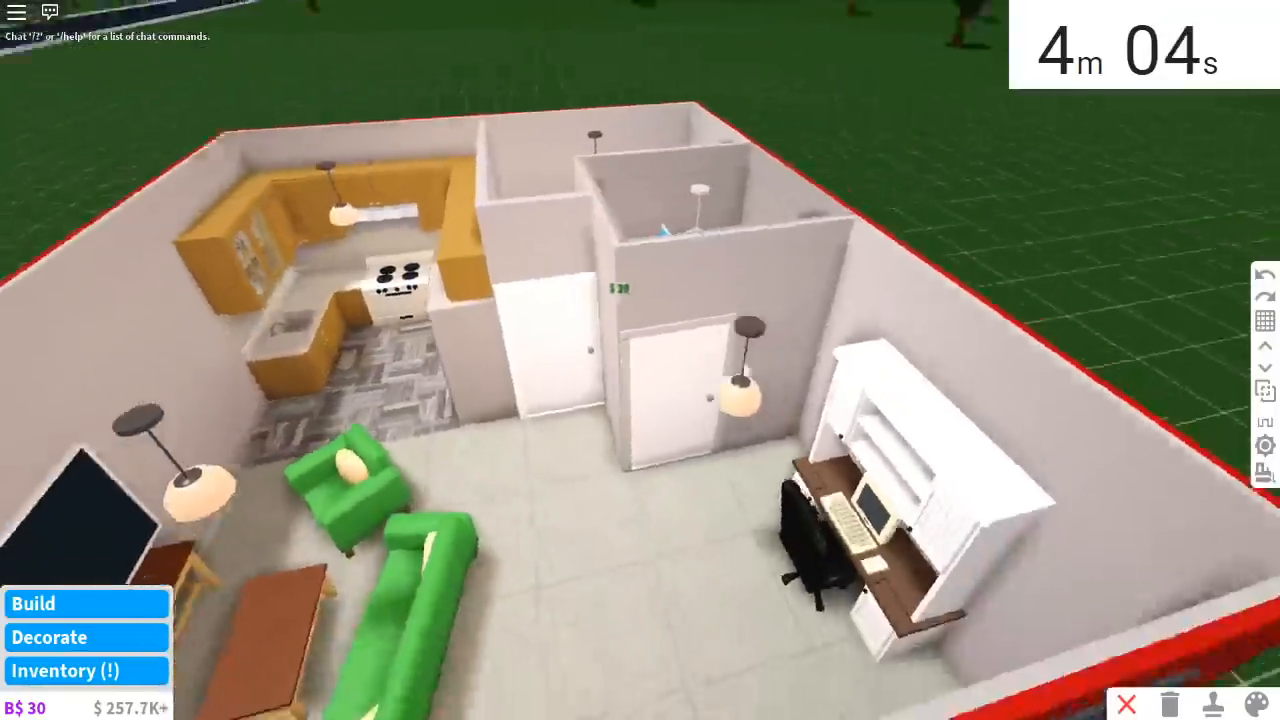
{"action": "left_click", "coordinate": [1256, 704]}
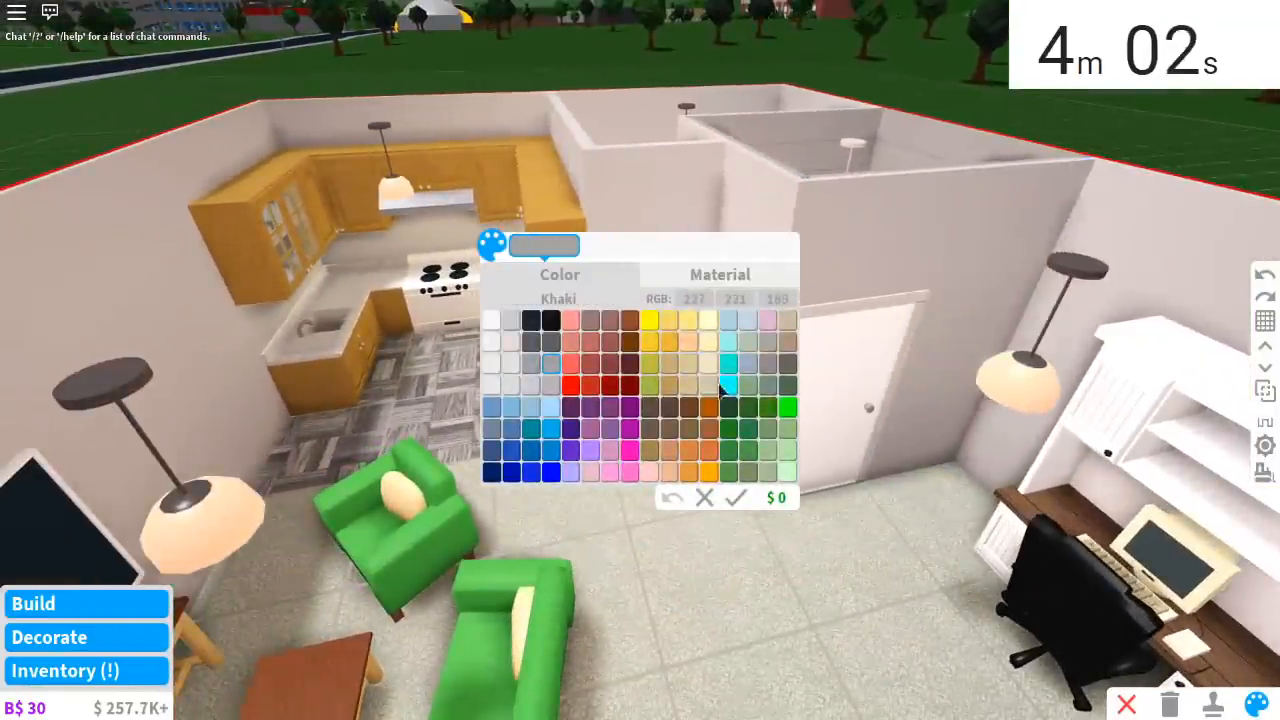
{"action": "left_click", "coordinate": [708, 318]}
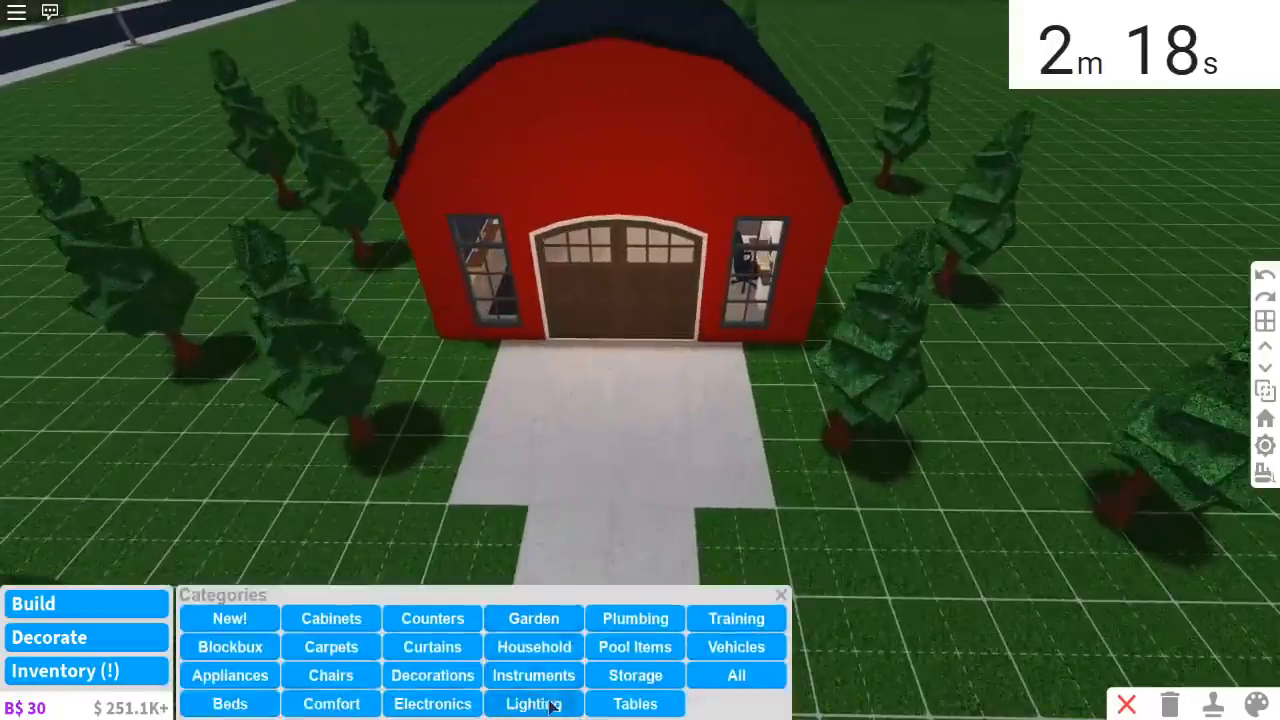
{"action": "left_click", "coordinate": [532, 704]}
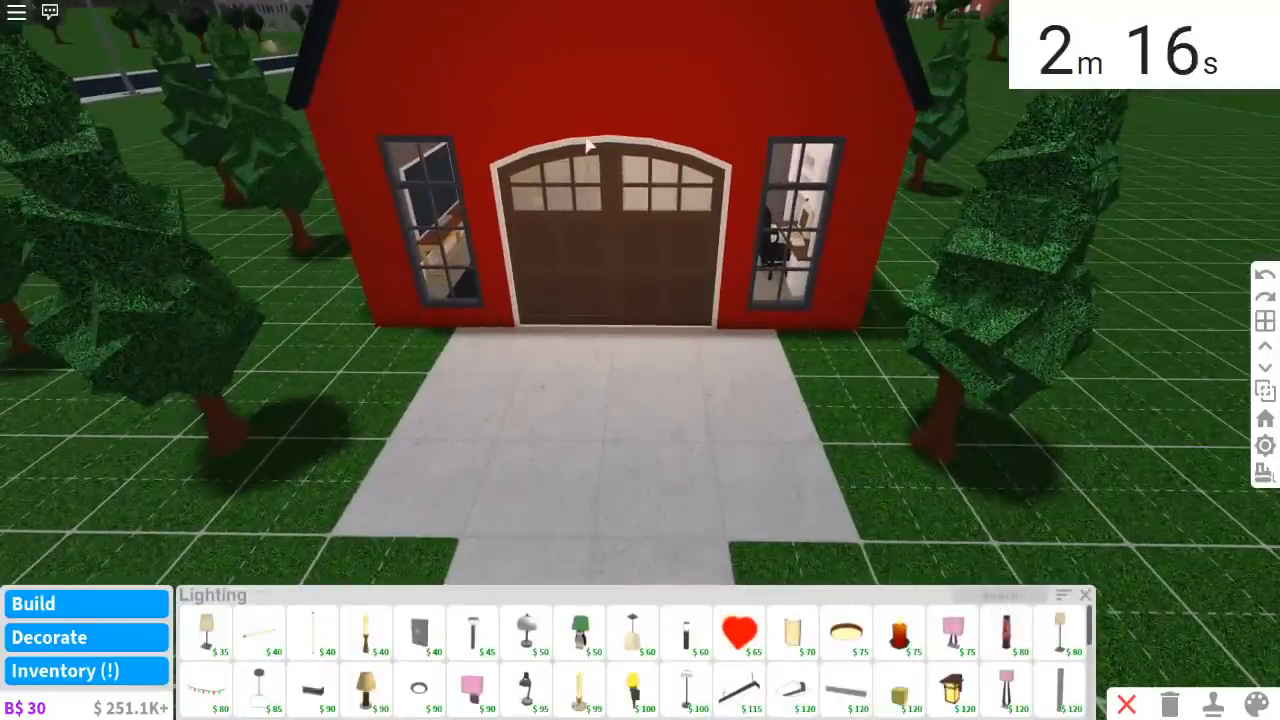